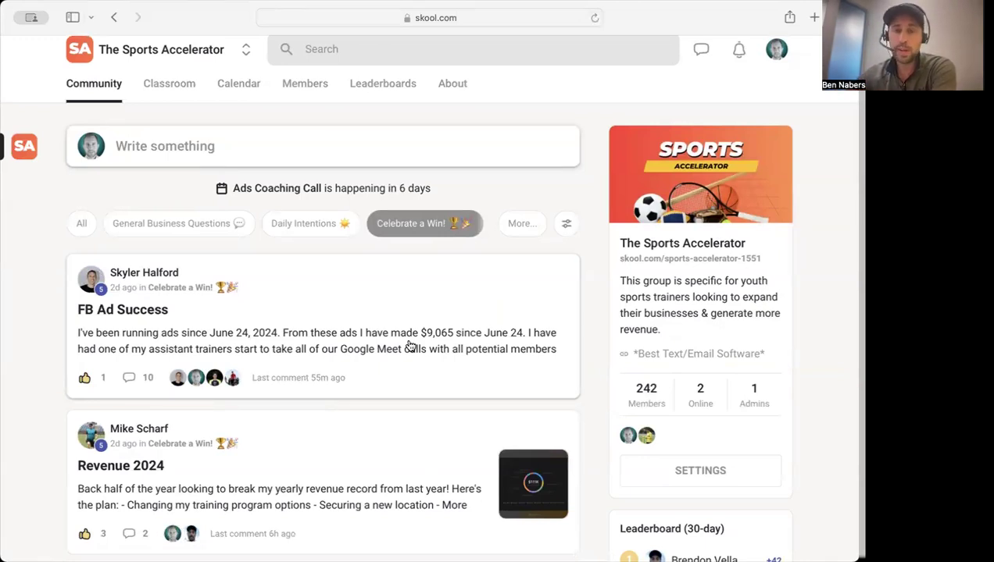
Step: View the FB Ad Success post showing $9,065 earned and highlight the $2,100 upsell update
{"action": "left_click", "coordinate": [122, 309]}
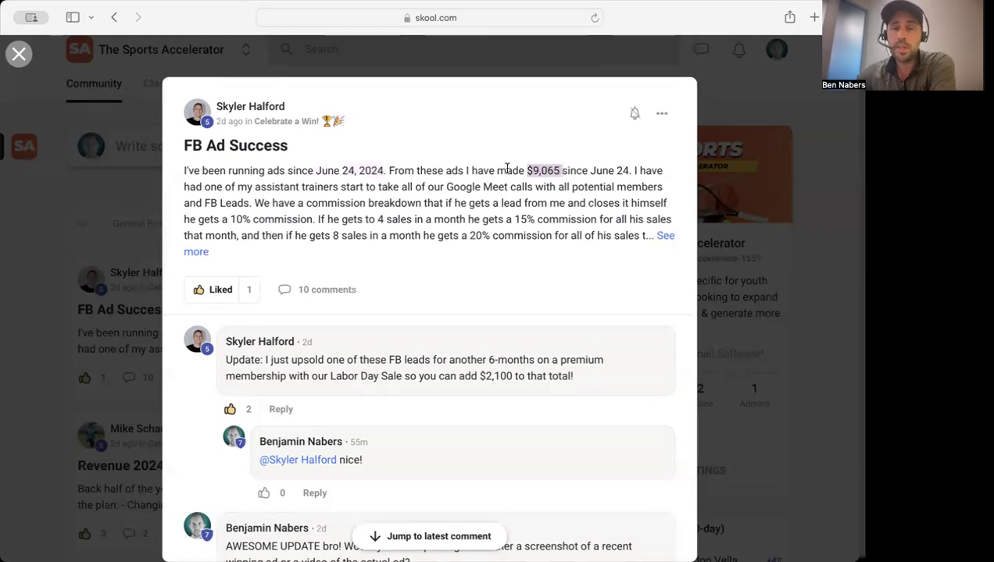
{"action": "mouse_move", "coordinate": [259, 203]}
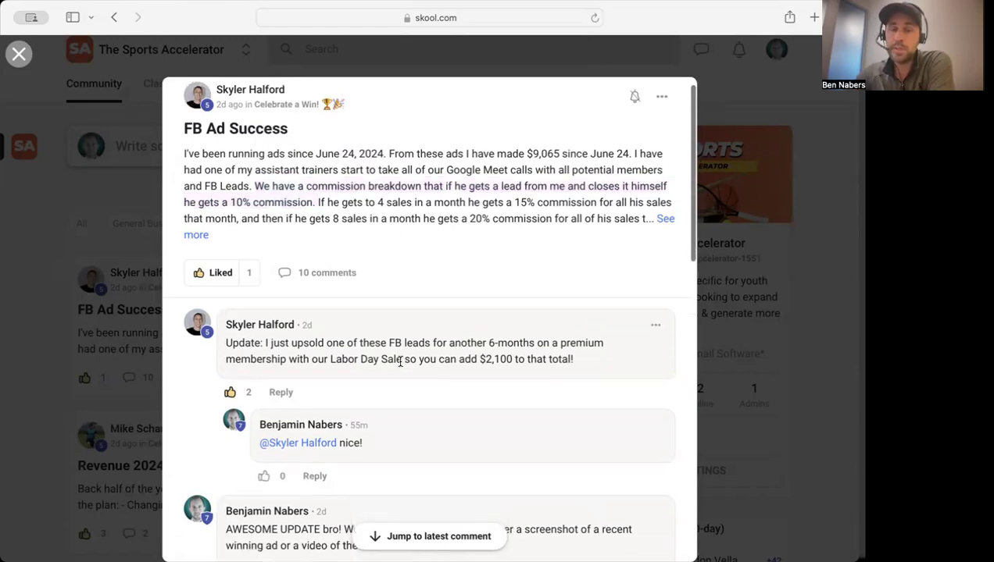
{"action": "double_click", "coordinate": [366, 358]}
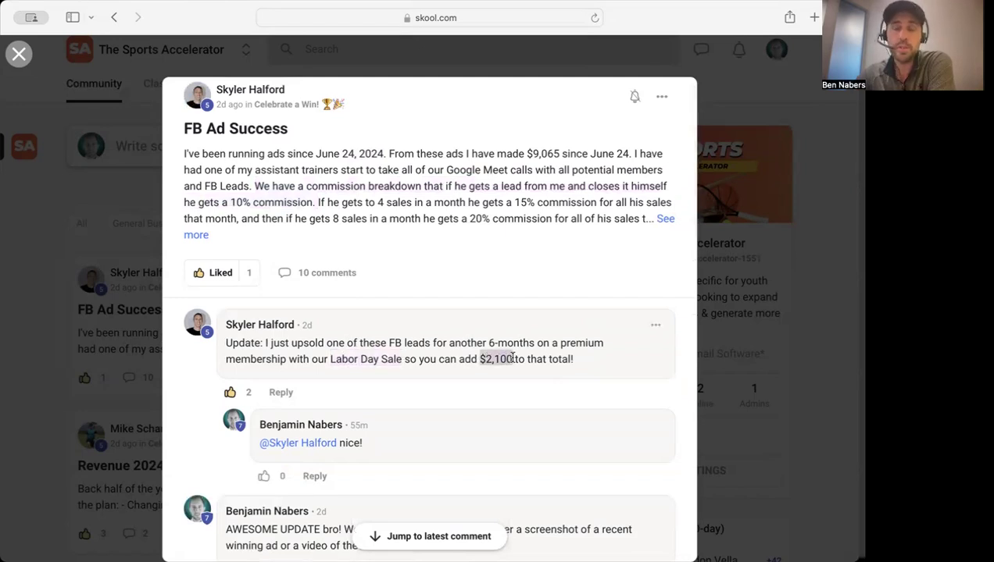
{"action": "mouse_move", "coordinate": [70, 234]}
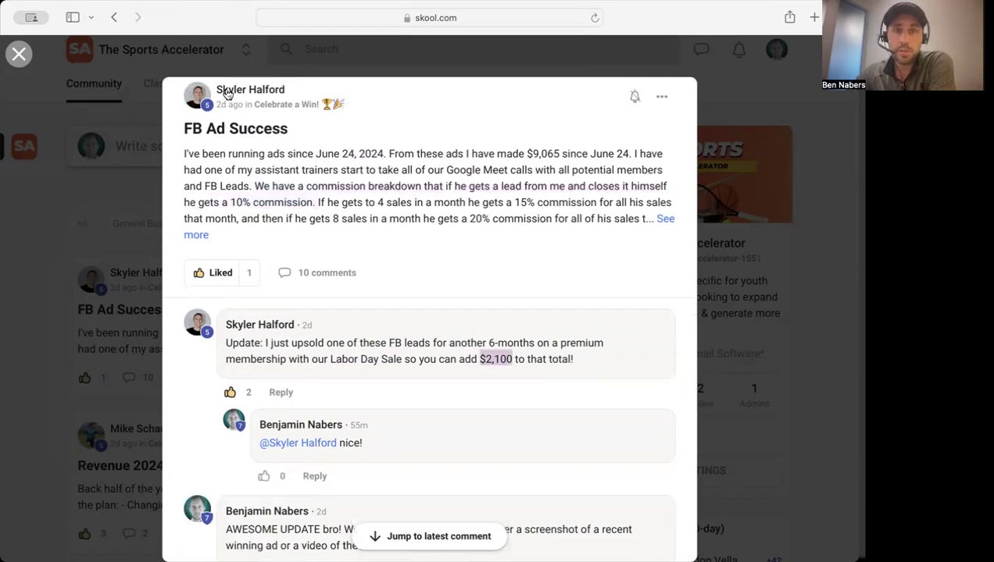
Step: Switch from the feed to the Revenue 2024 post and view its $111K revenue chart full-size
{"action": "left_click", "coordinate": [19, 53]}
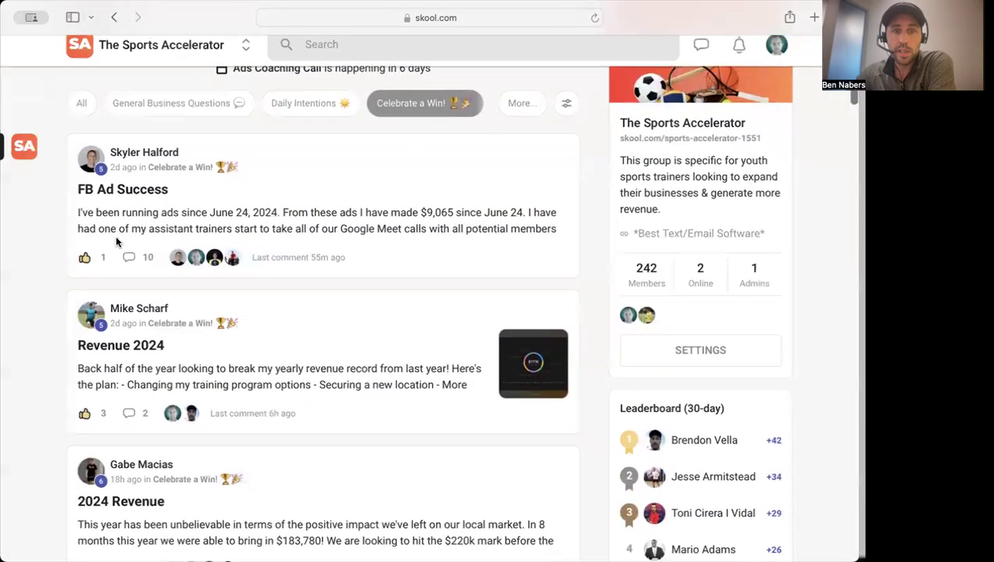
{"action": "left_click", "coordinate": [120, 345]}
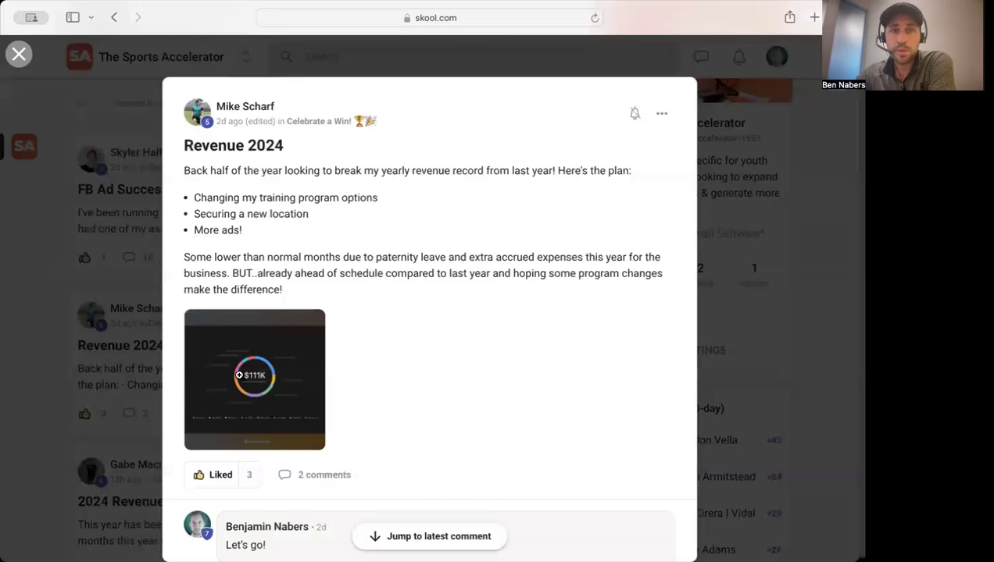
{"action": "left_click", "coordinate": [255, 380]}
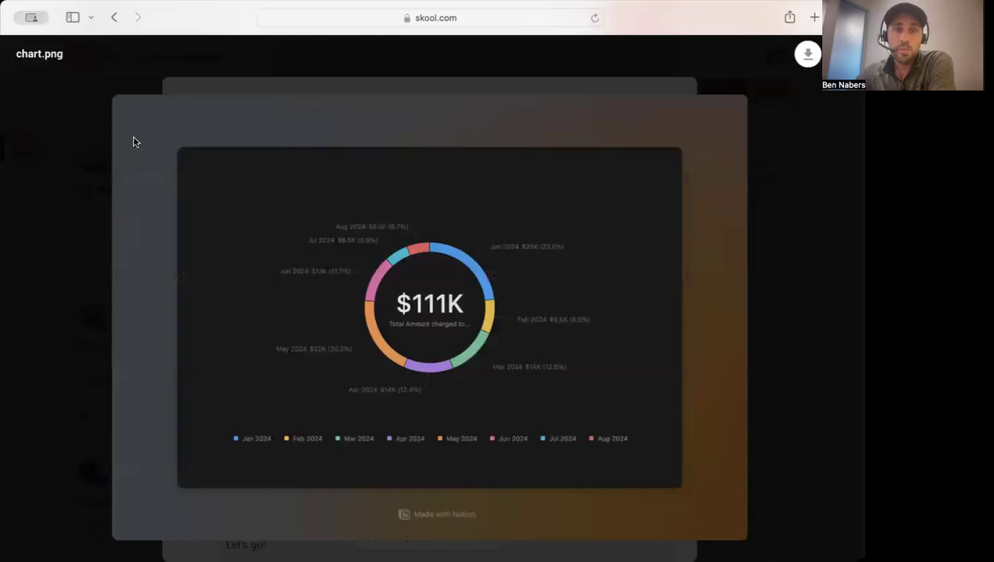
{"action": "mouse_move", "coordinate": [74, 94]}
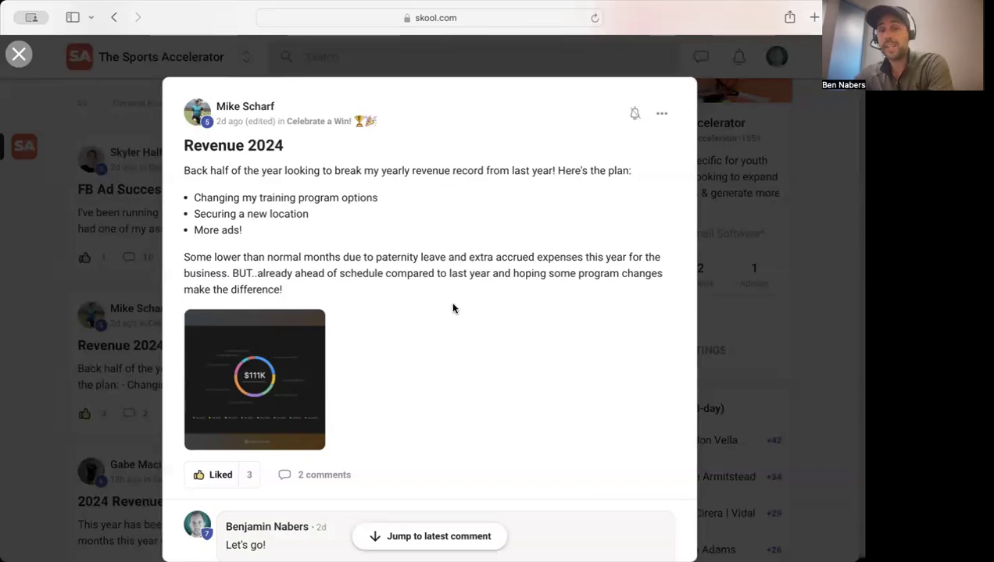
{"action": "mouse_move", "coordinate": [429, 303]}
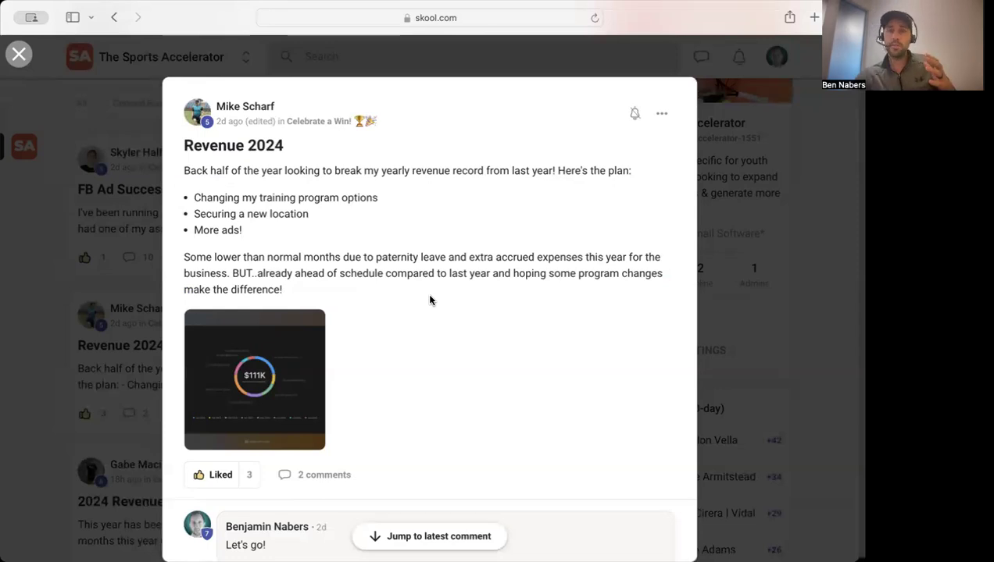
{"action": "left_click", "coordinate": [255, 380]}
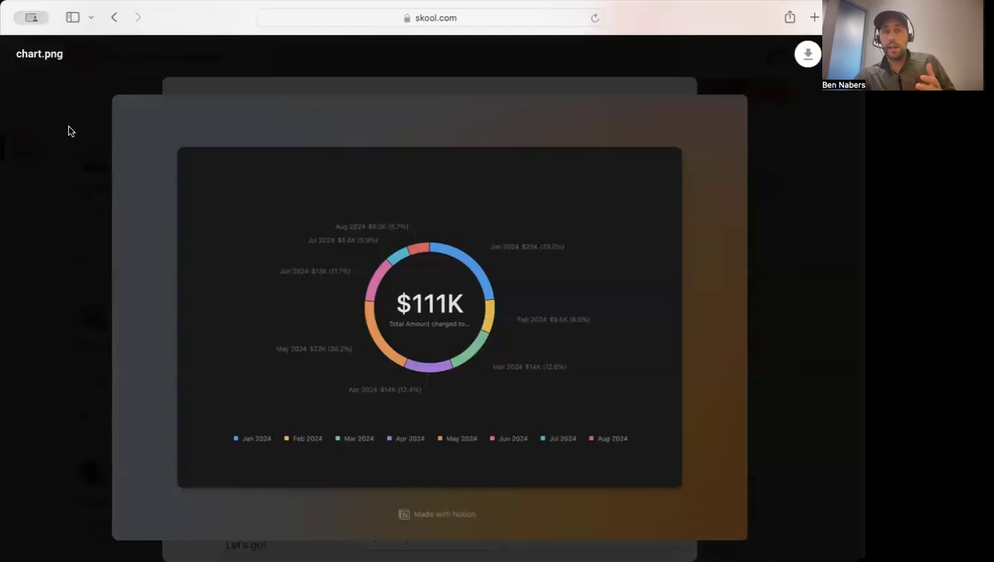
{"action": "left_click", "coordinate": [19, 53]}
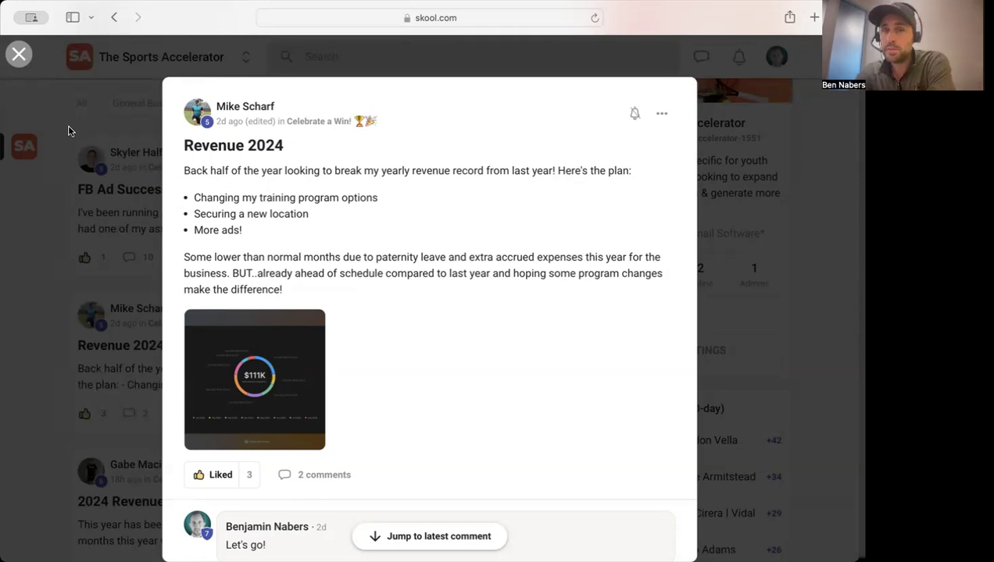
{"action": "mouse_move", "coordinate": [189, 307]}
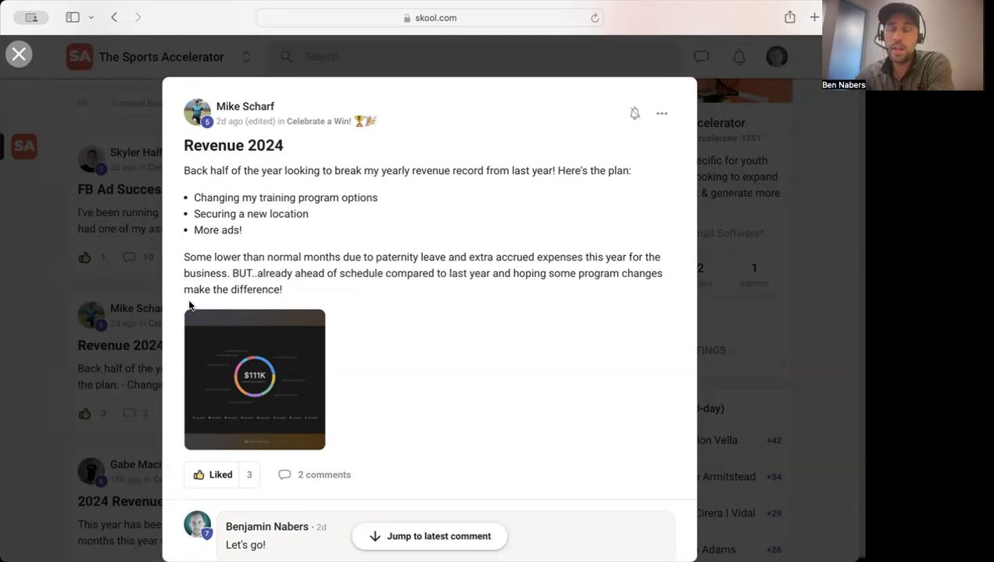
{"action": "mouse_move", "coordinate": [225, 388]}
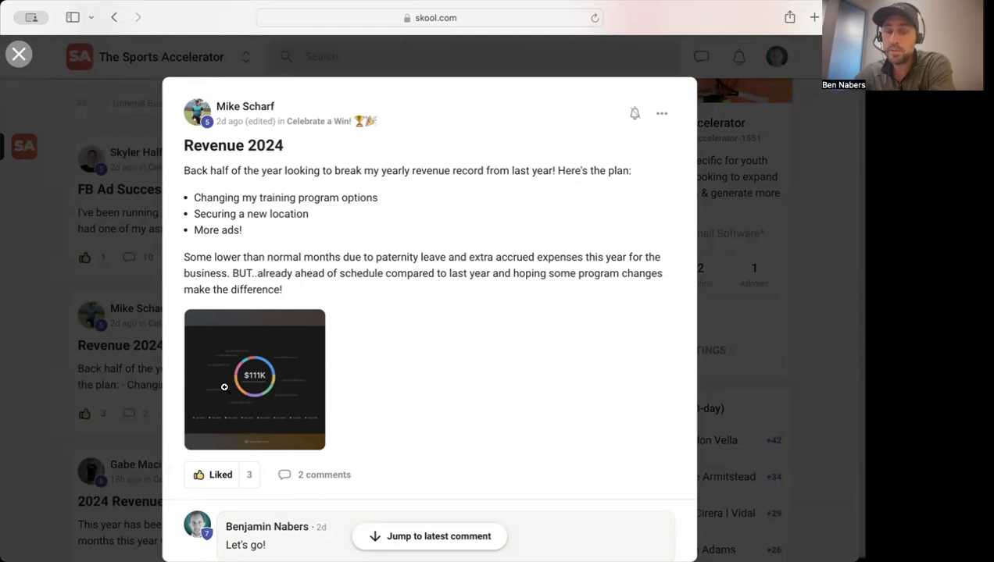
{"action": "mouse_move", "coordinate": [264, 353]}
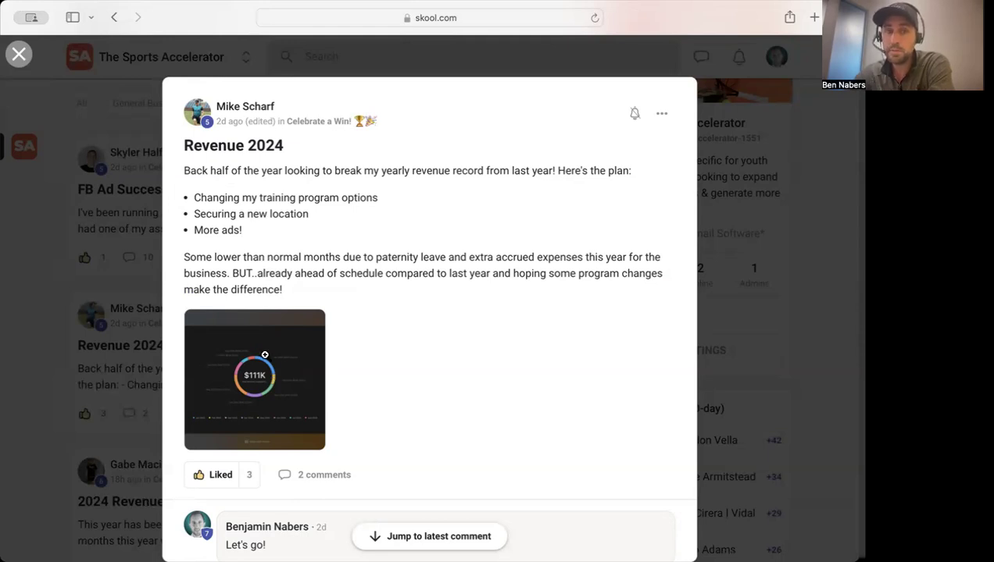
{"action": "mouse_move", "coordinate": [256, 368]}
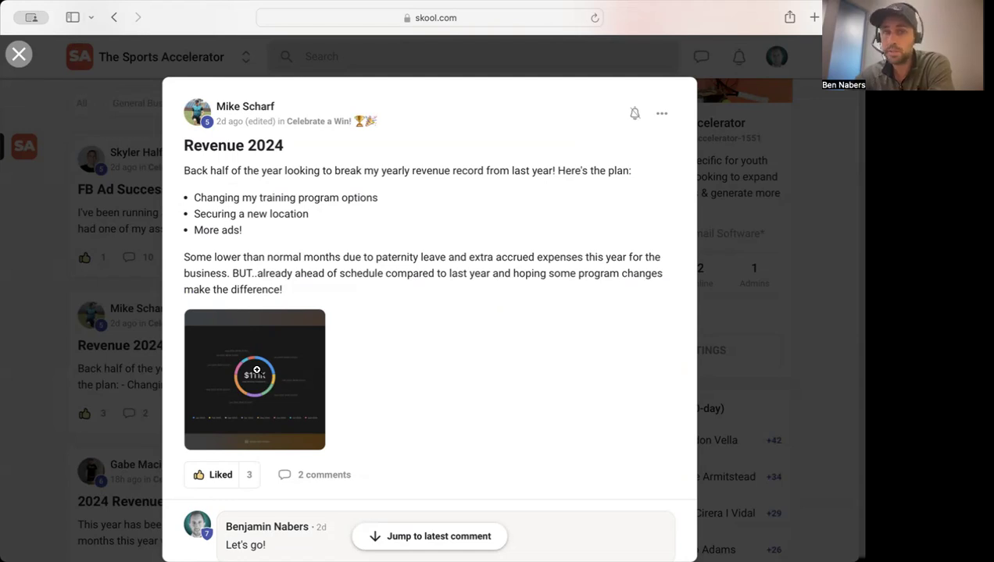
Step: Switch to the 2024 Revenue post and highlight its $183,780 eight-month figure
{"action": "left_click", "coordinate": [19, 53]}
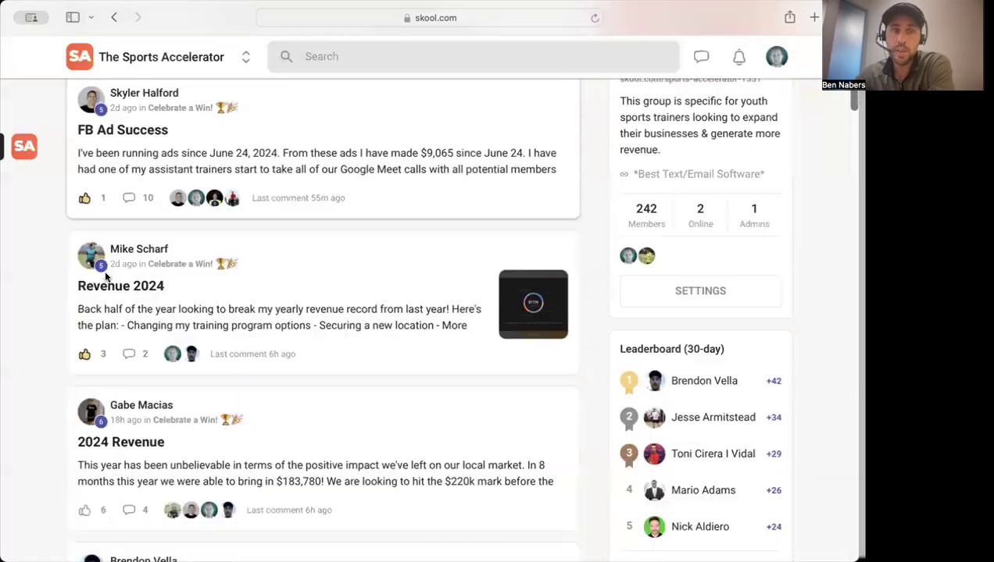
{"action": "left_click", "coordinate": [122, 440]}
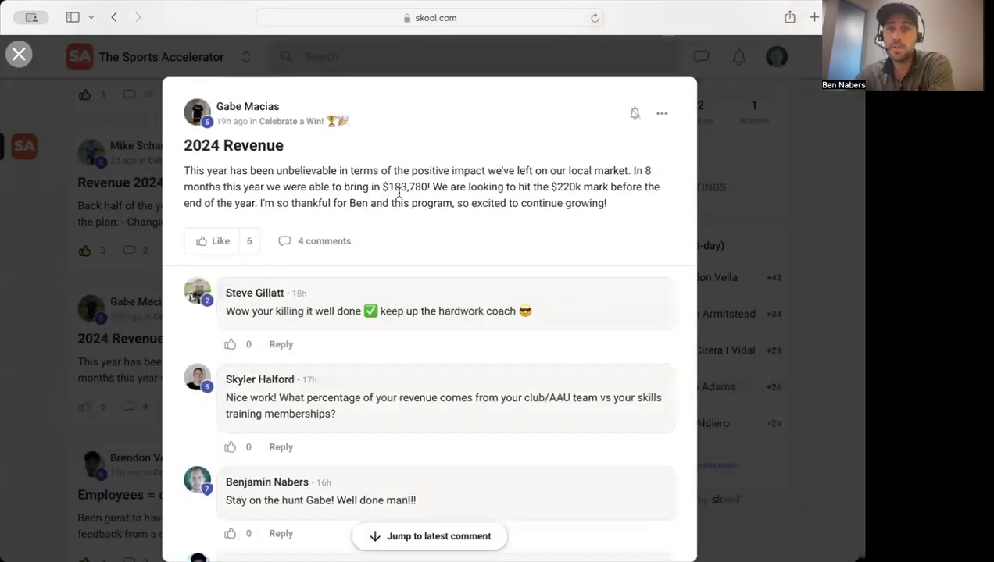
{"action": "double_click", "coordinate": [400, 188]}
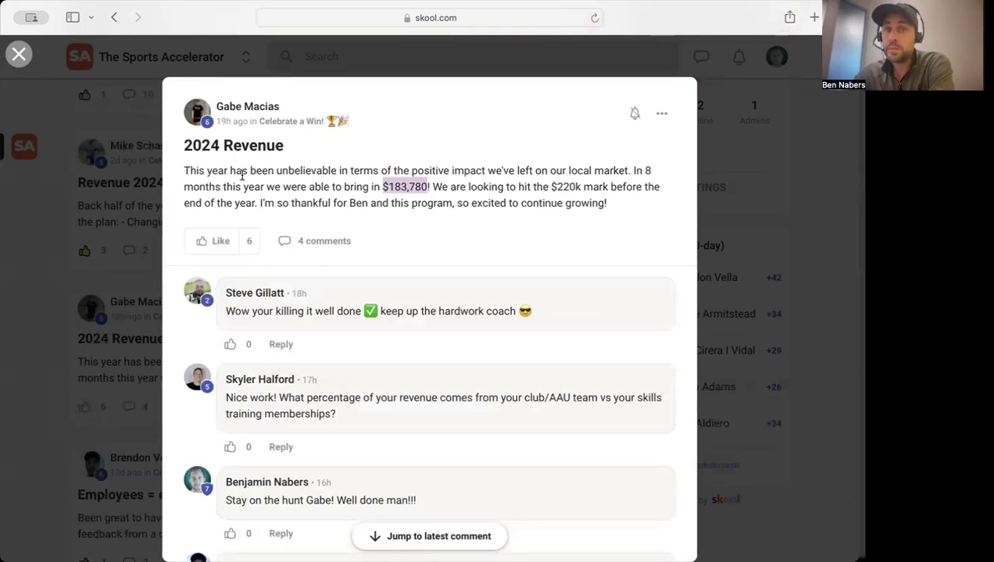
{"action": "mouse_move", "coordinate": [522, 200]}
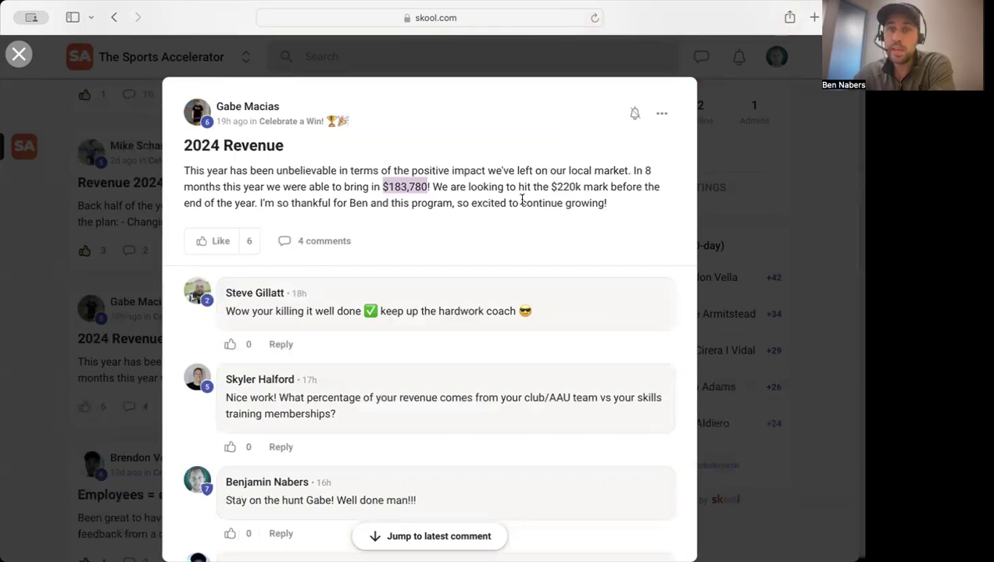